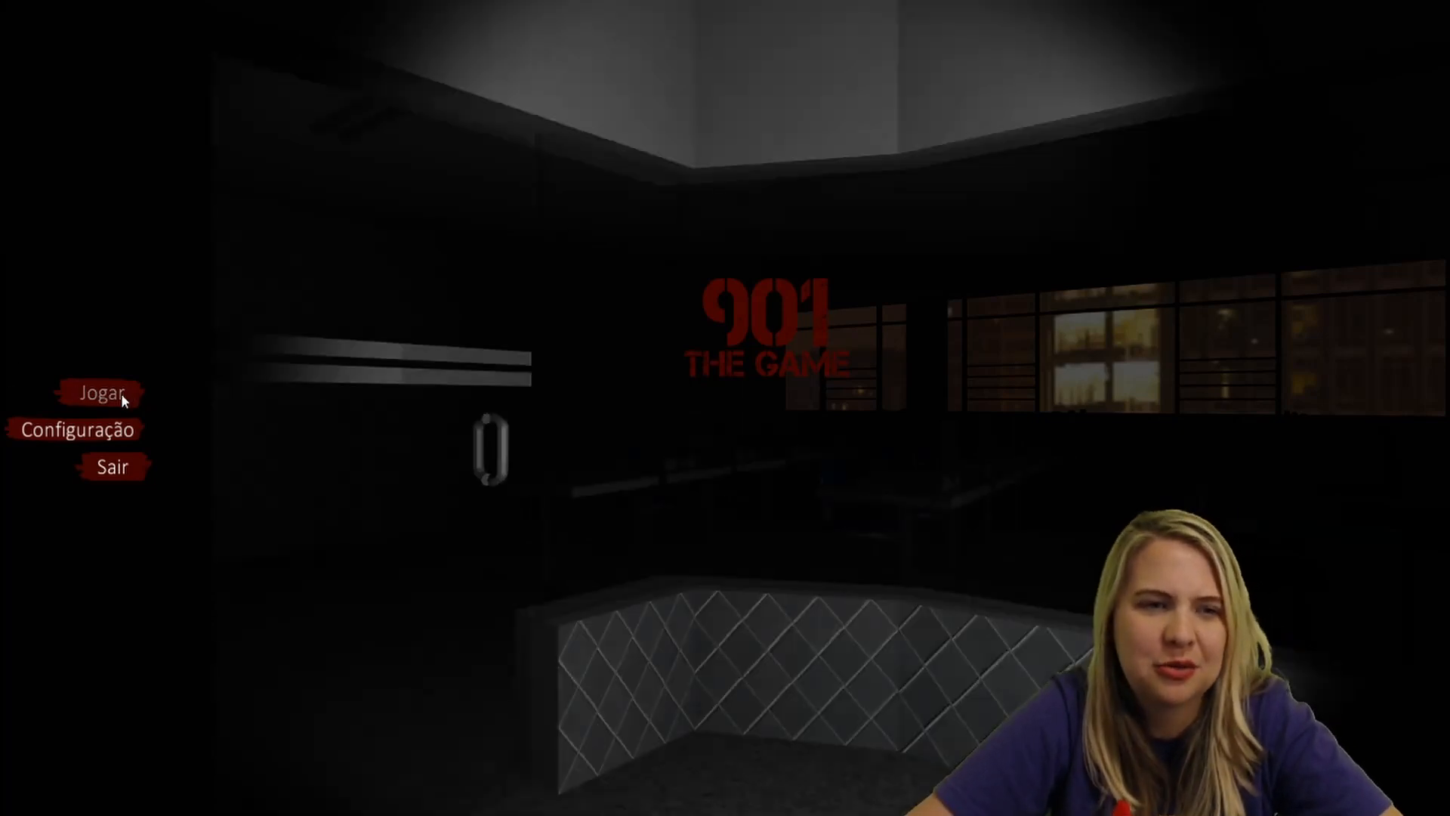
Step: Start a new game with Jogar from the title menu
{"action": "left_click", "coordinate": [102, 393]}
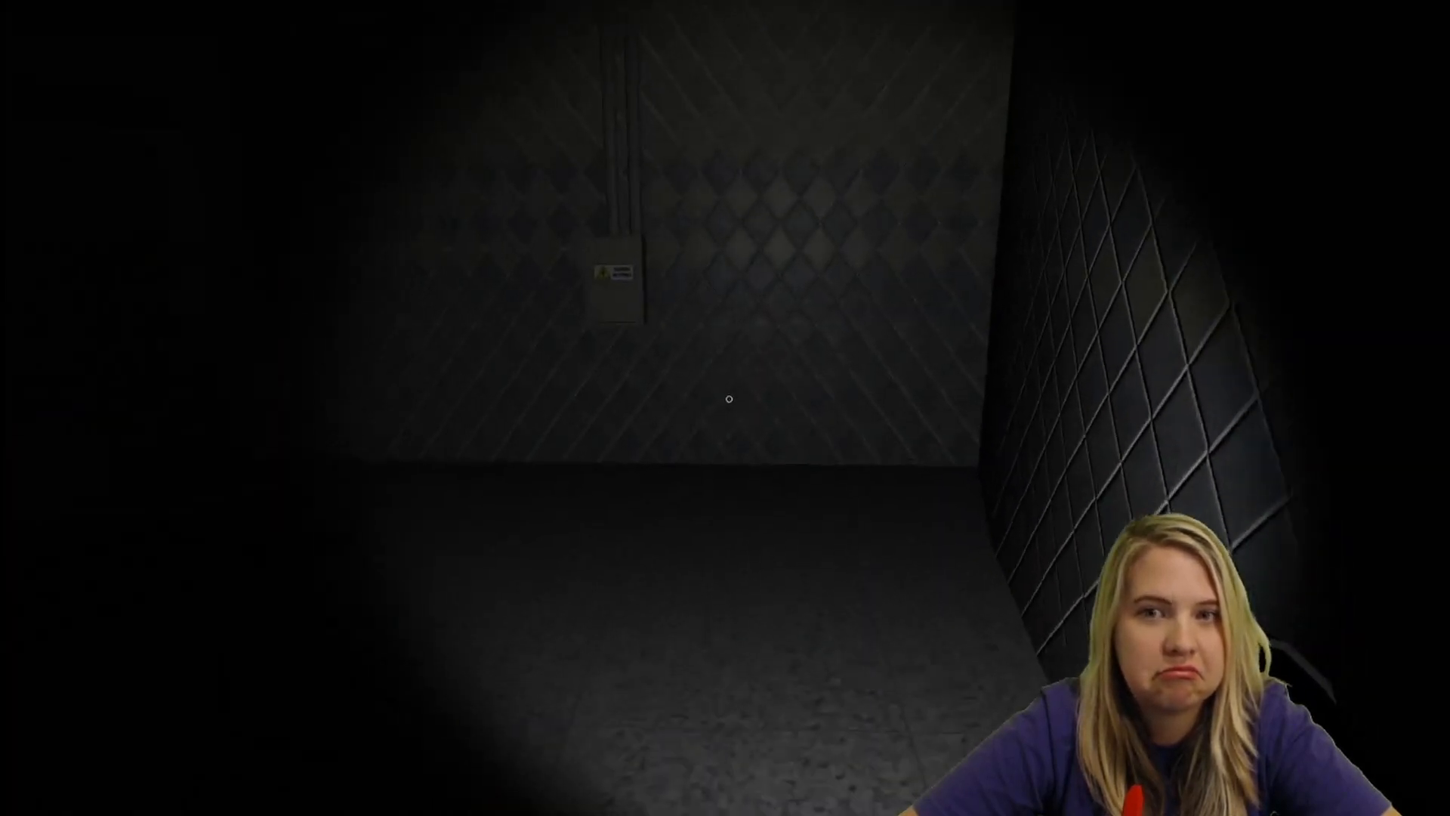
Step: Pick up the handwritten note found in the dark room
{"action": "key", "text": "e"}
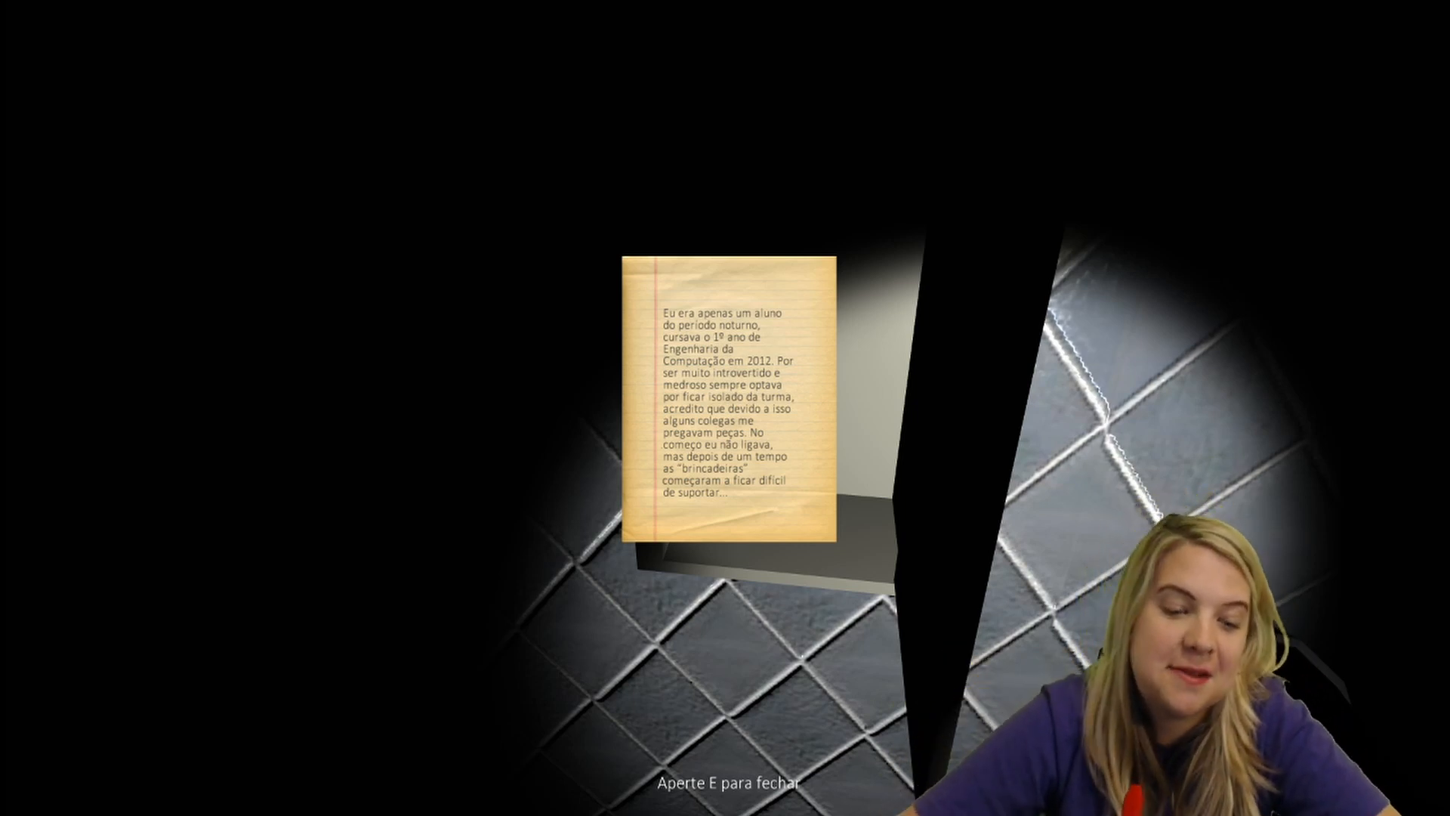
Step: Put away the first note about the bullied engineering student
{"action": "key", "text": "e"}
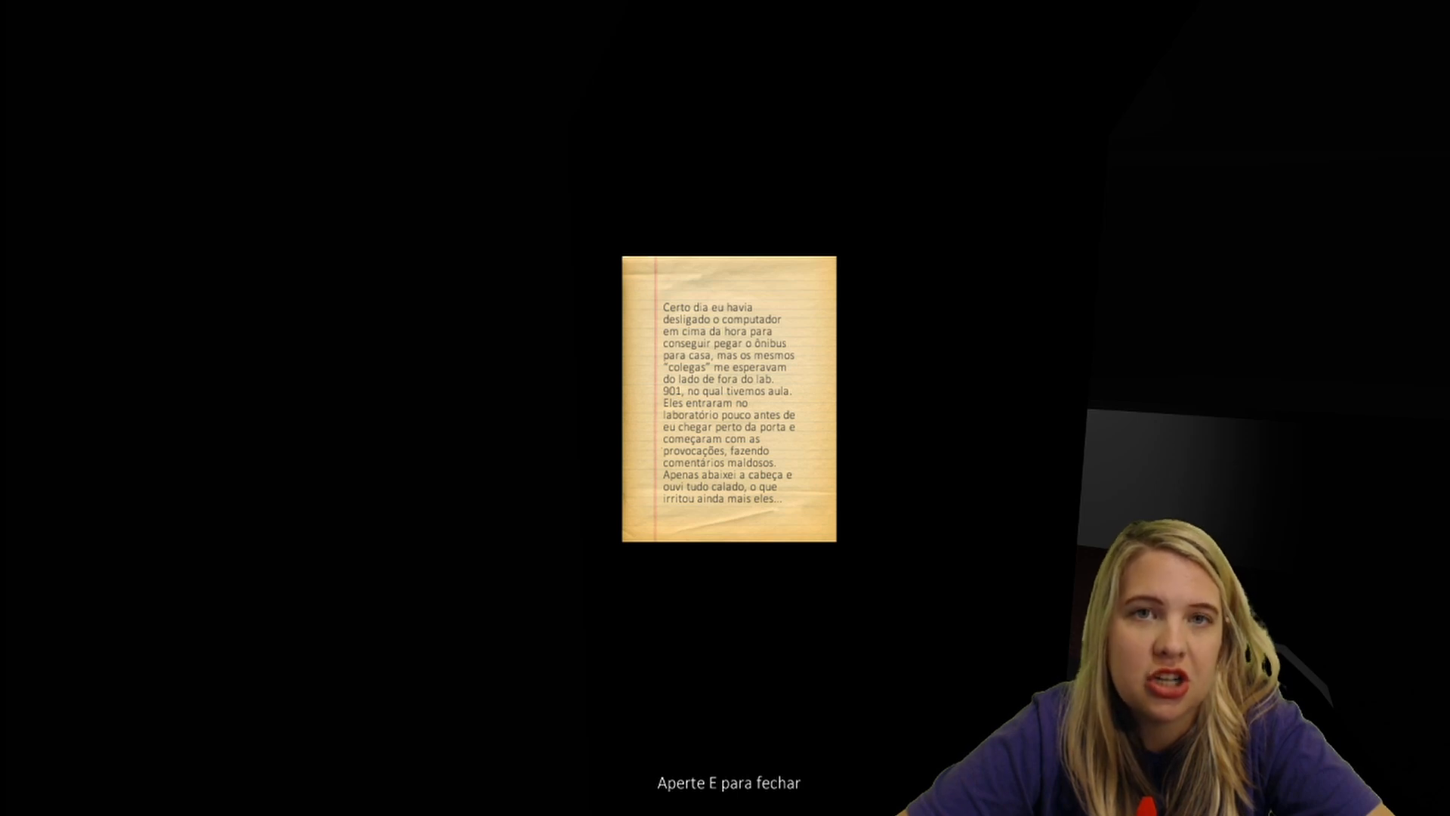
Step: Close the note about classmates waiting outside lab 901
{"action": "key", "text": "e"}
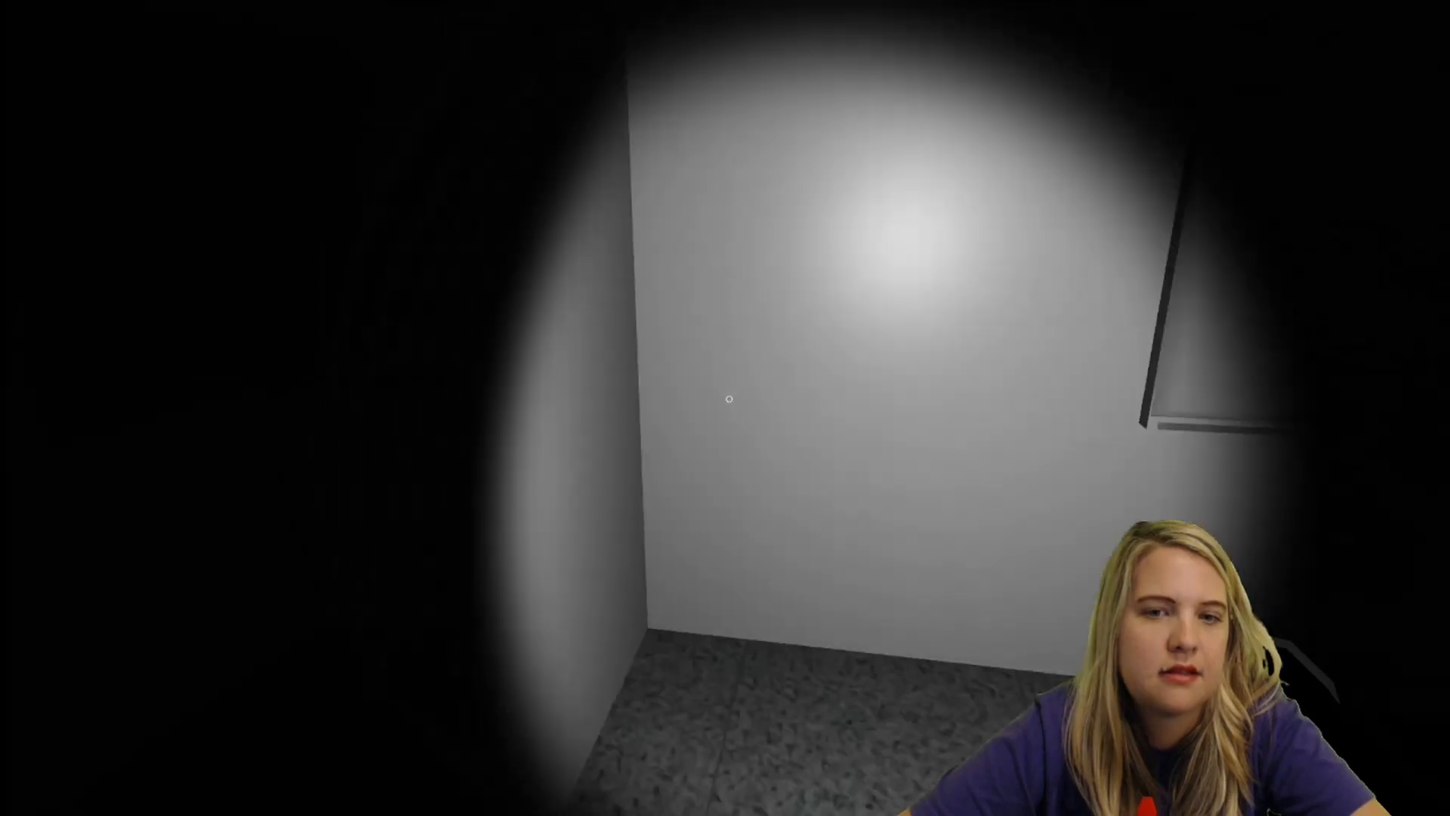
Step: Walk forward into the dark grey room toward its far corner
{"action": "key", "text": "w"}
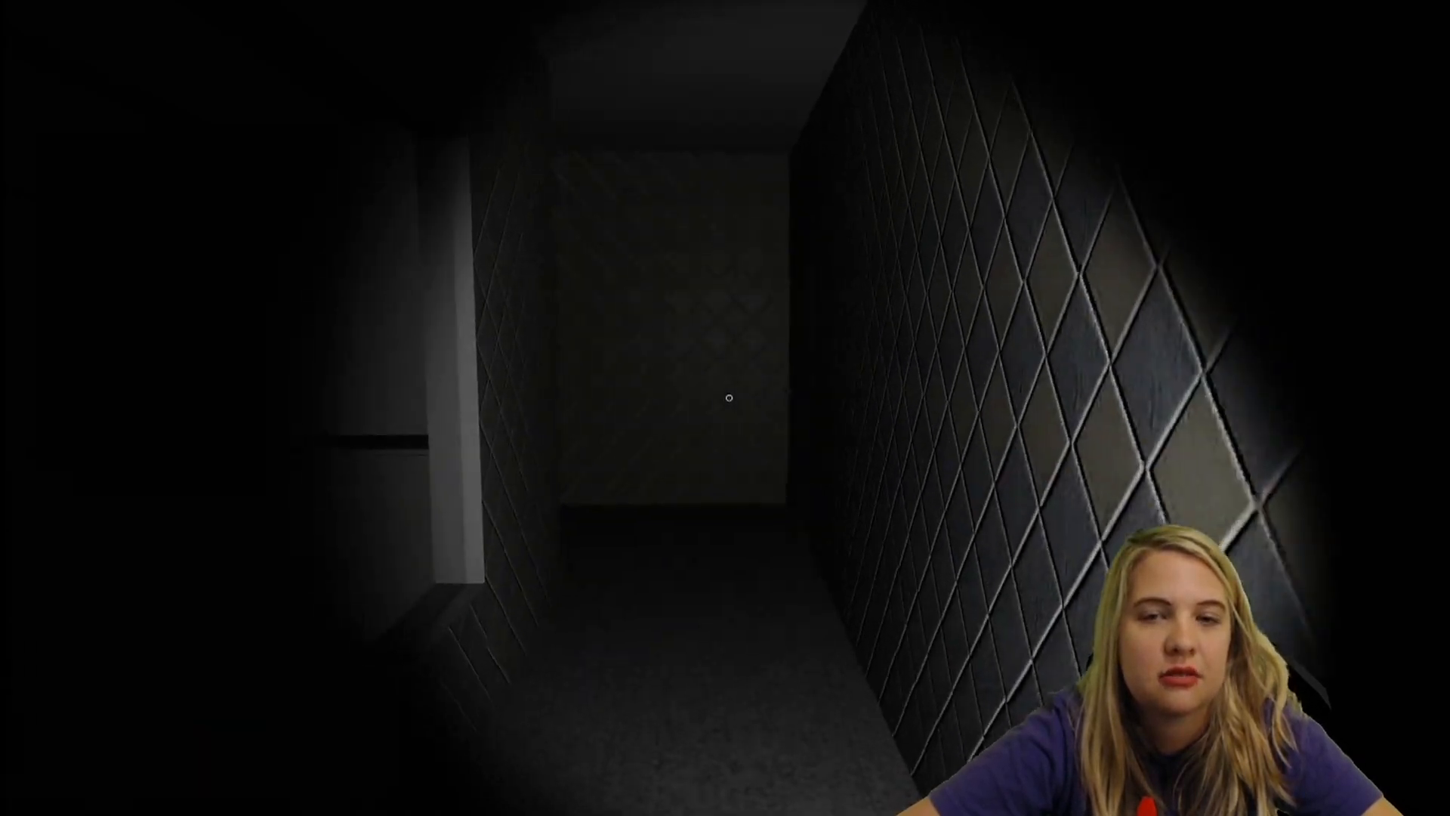
{"action": "mouse_move", "coordinate": [725, 399]}
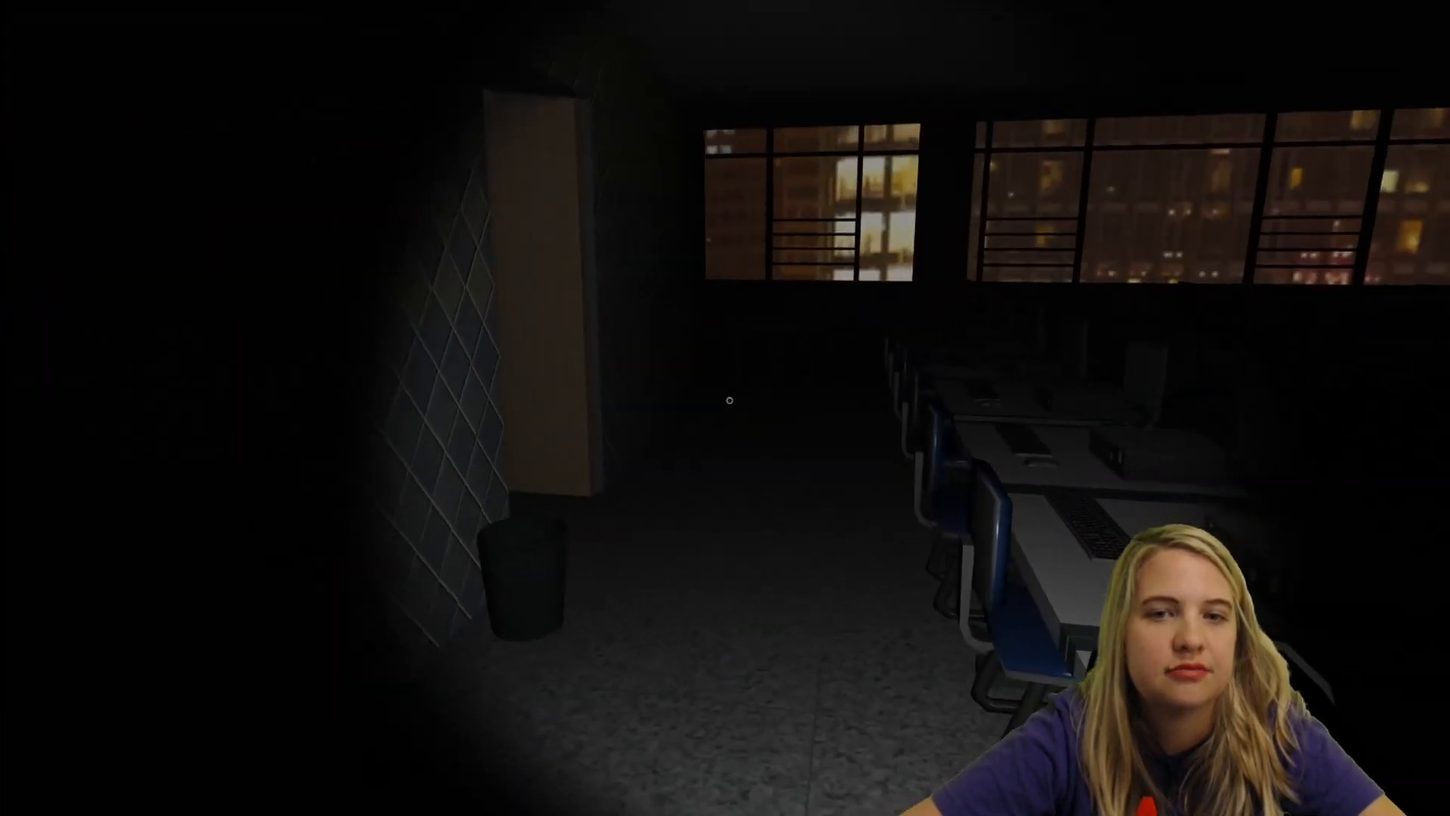
{"action": "mouse_move", "coordinate": [726, 399]}
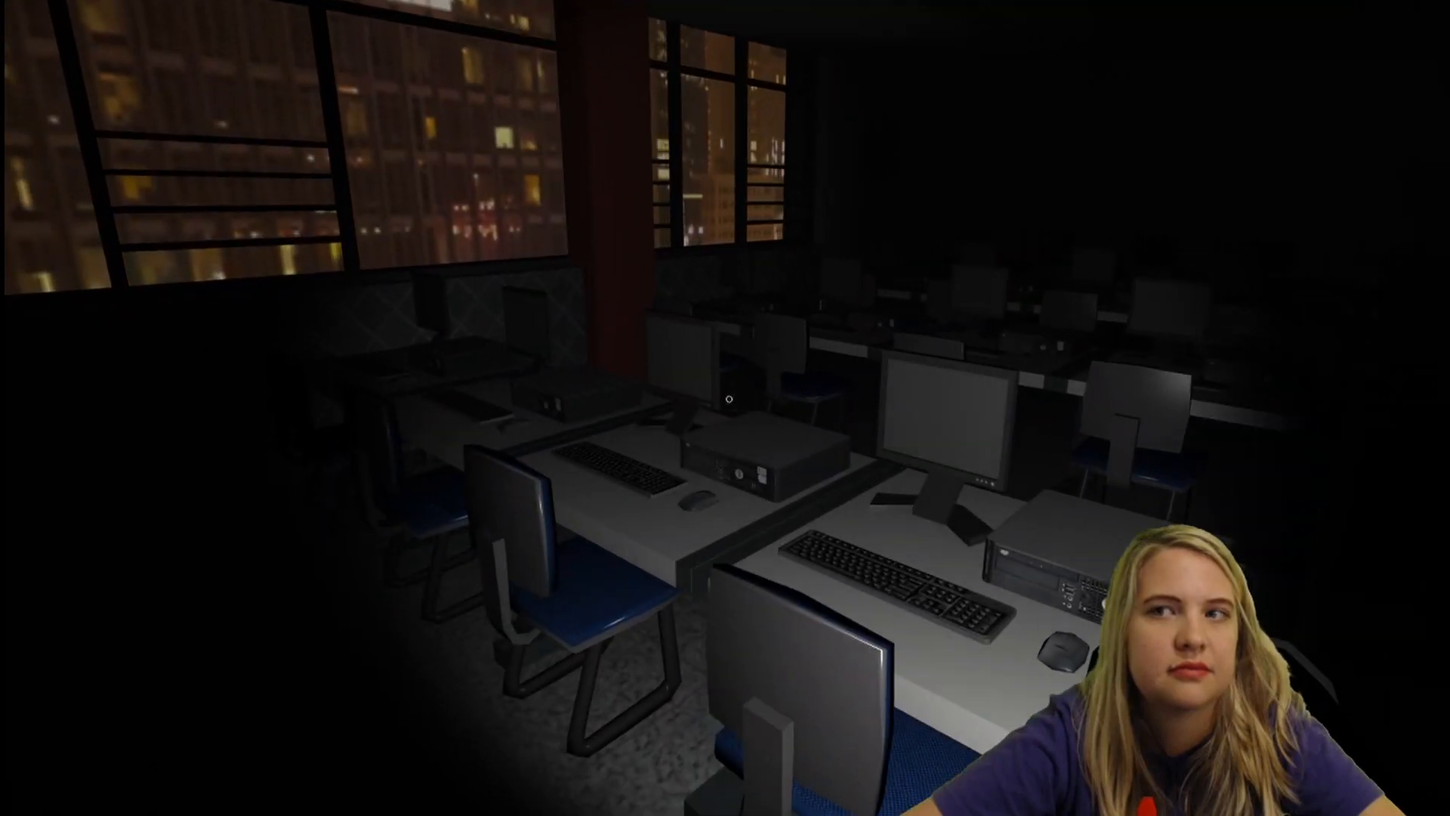
{"action": "mouse_move", "coordinate": [726, 399]}
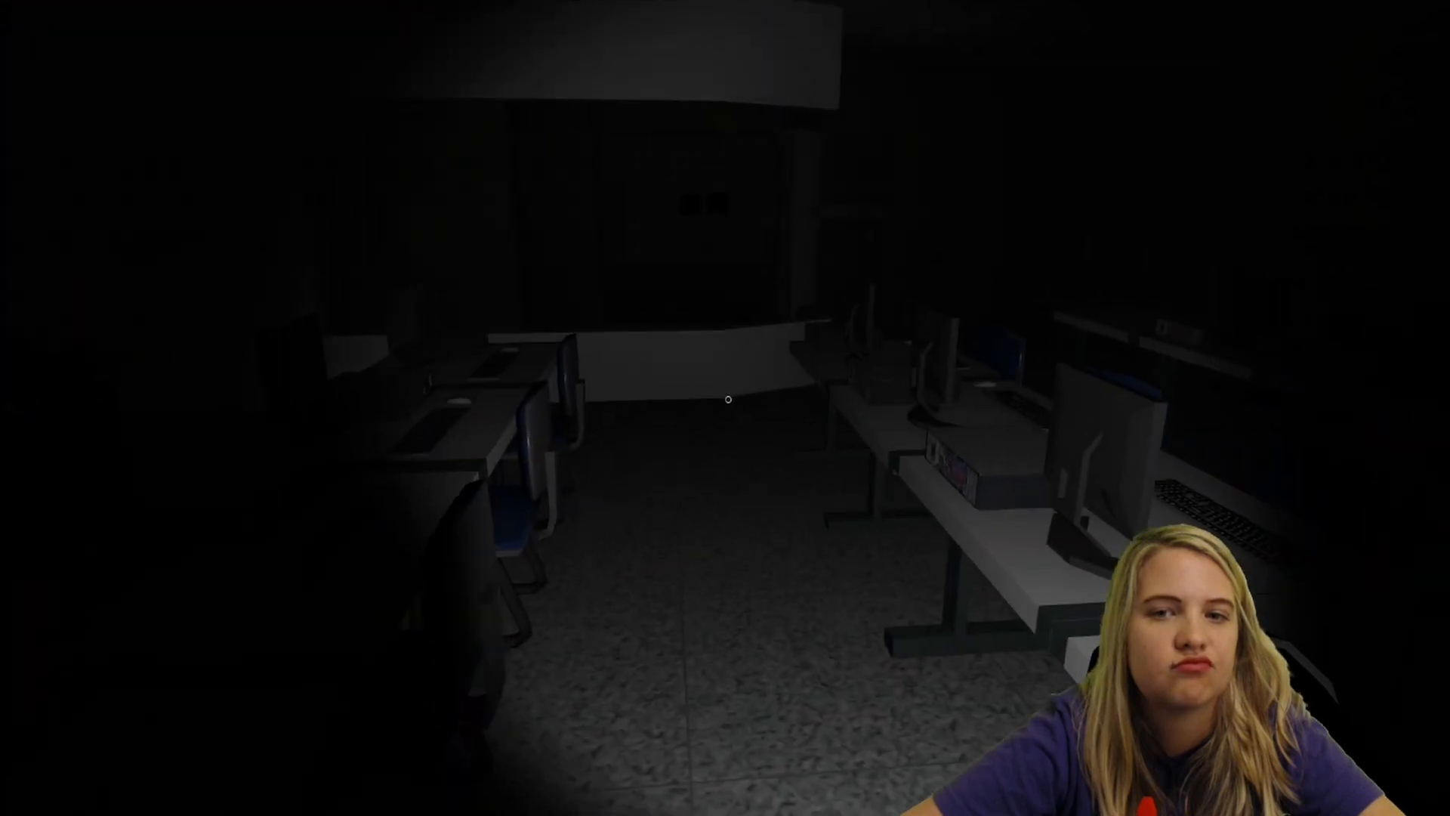
{"action": "mouse_move", "coordinate": [725, 399]}
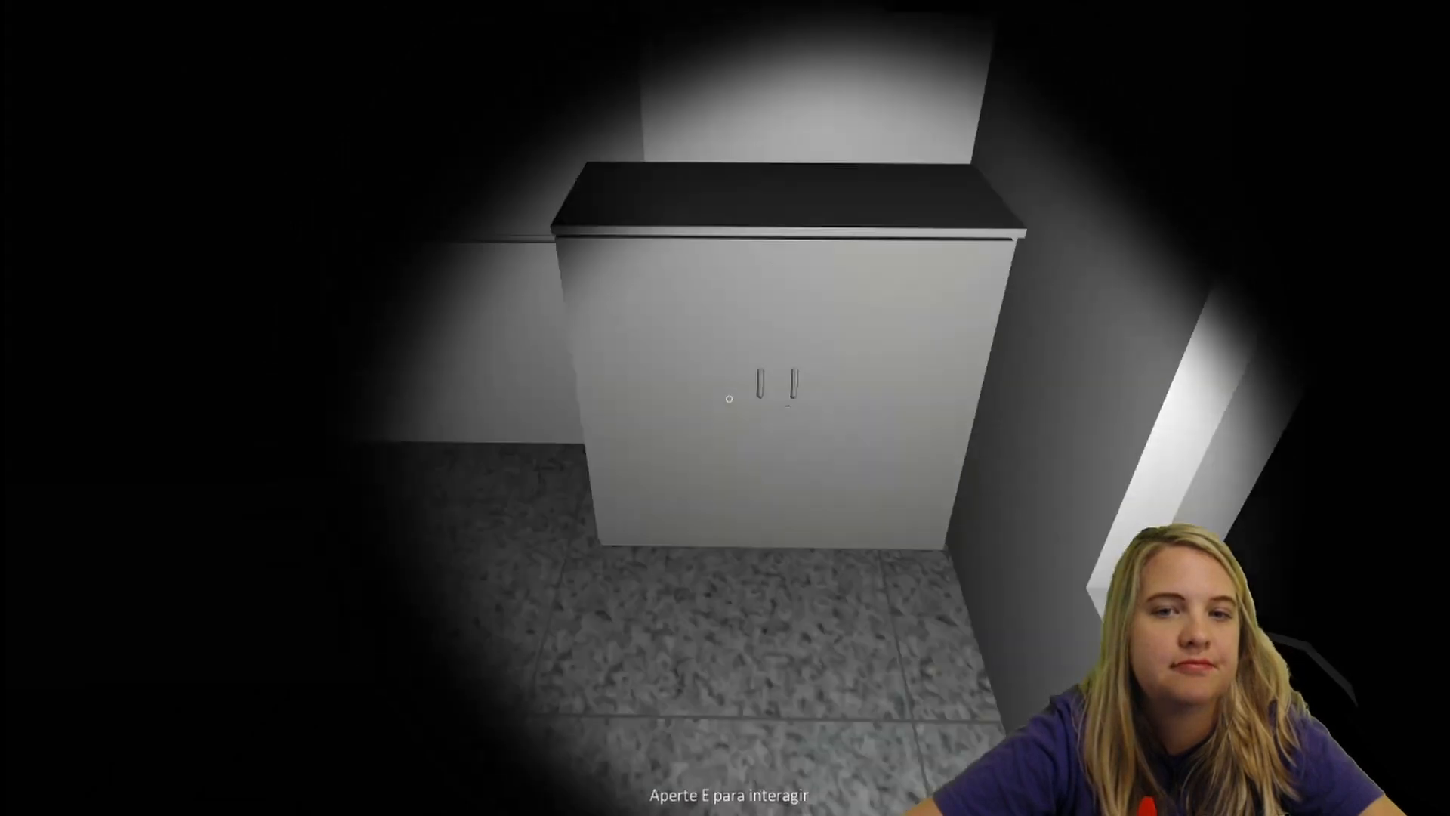
{"action": "mouse_move", "coordinate": [725, 399]}
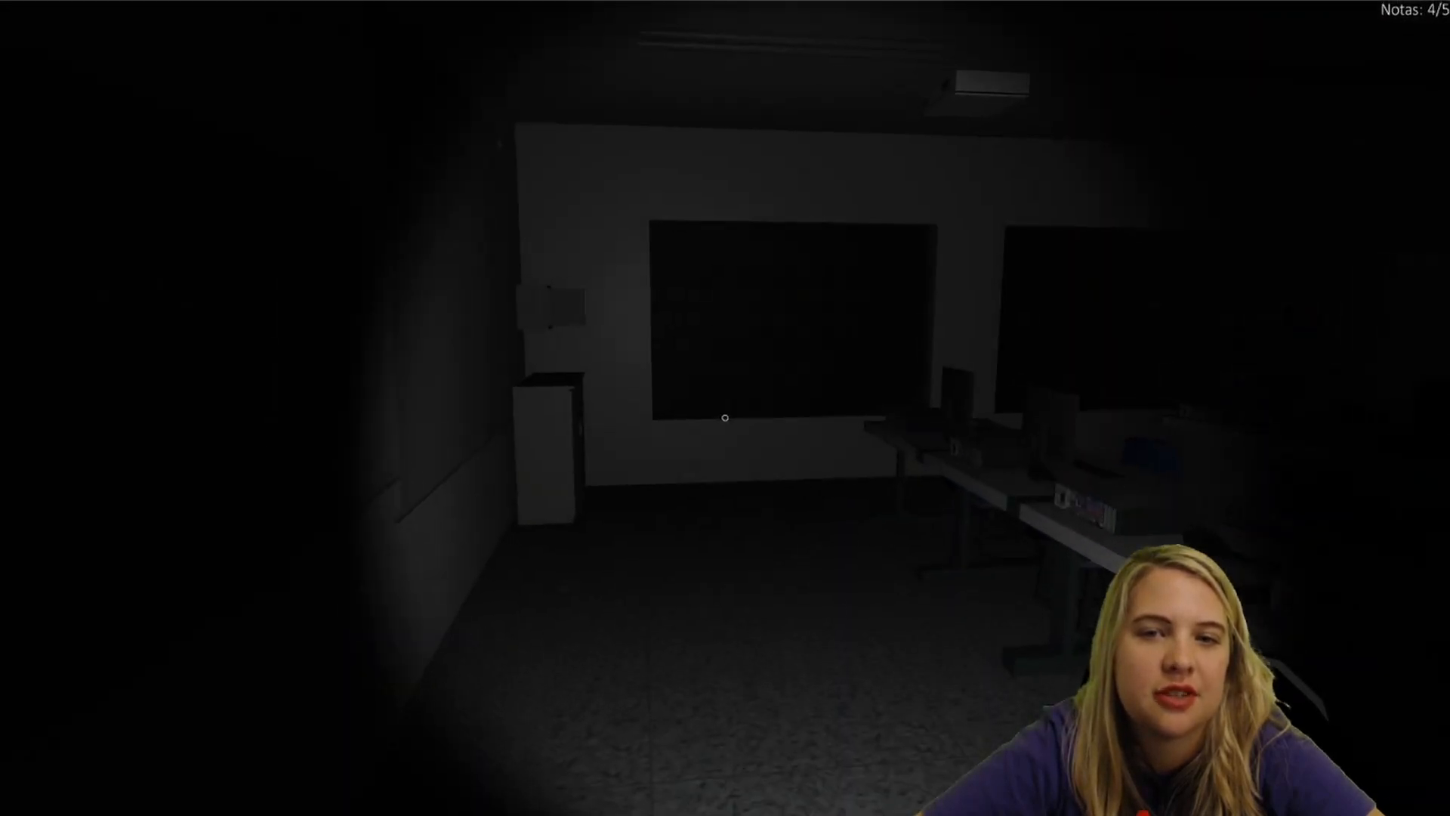
{"action": "mouse_move", "coordinate": [726, 417]}
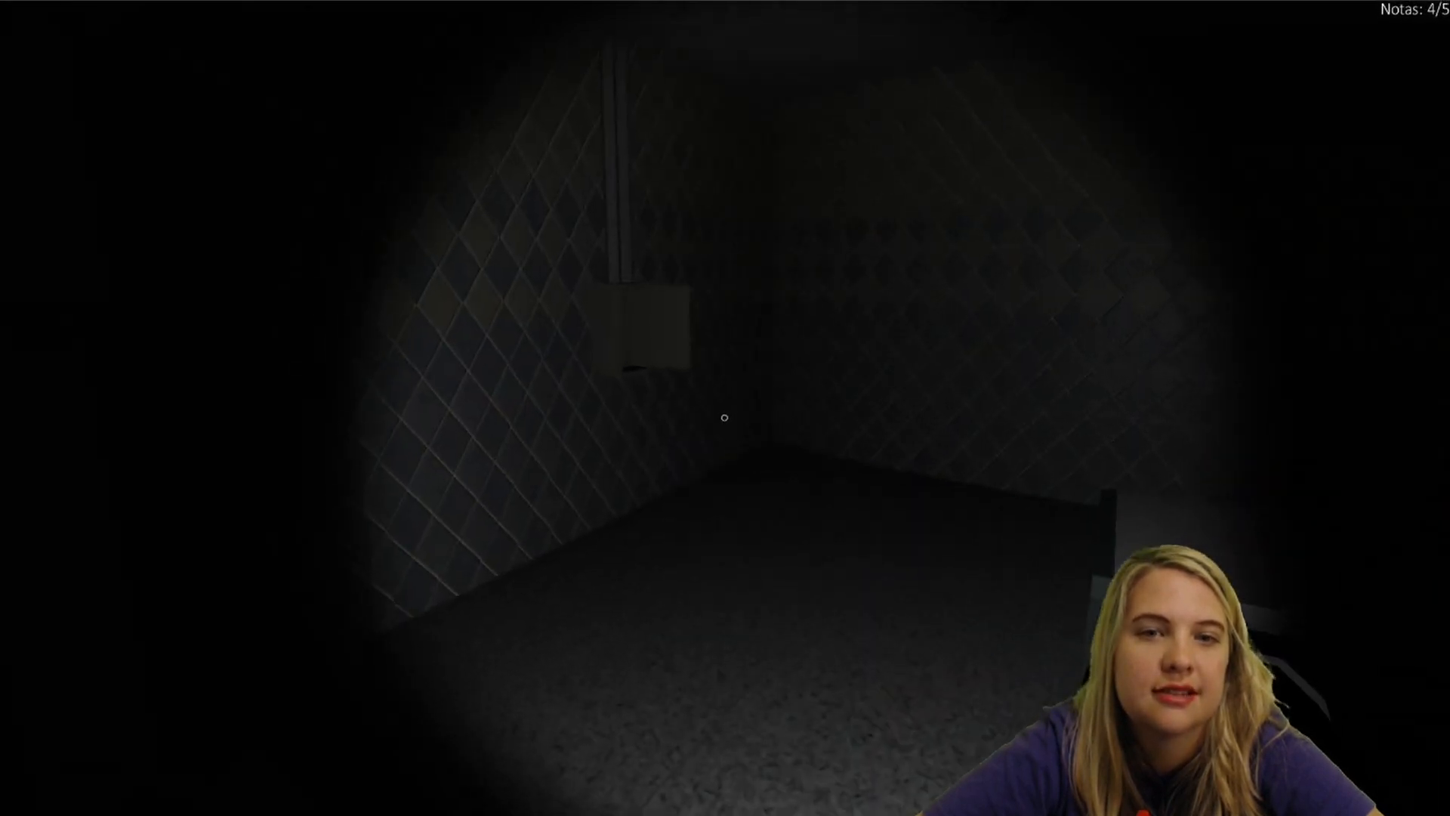
{"action": "mouse_move", "coordinate": [725, 417]}
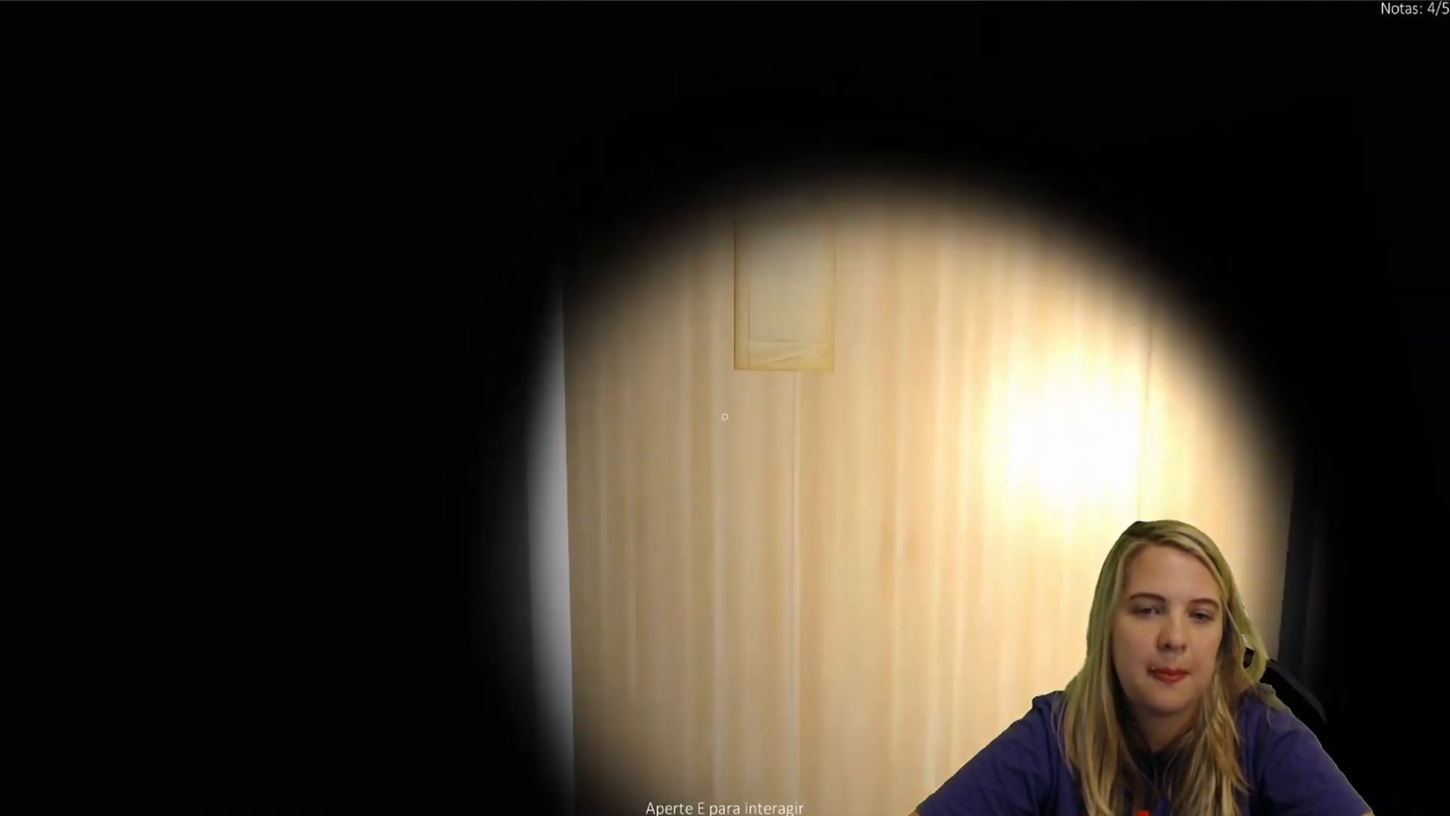
Step: Pick up and read the fifth note on the wooden wall (5/5), then put it away
{"action": "key", "text": "e"}
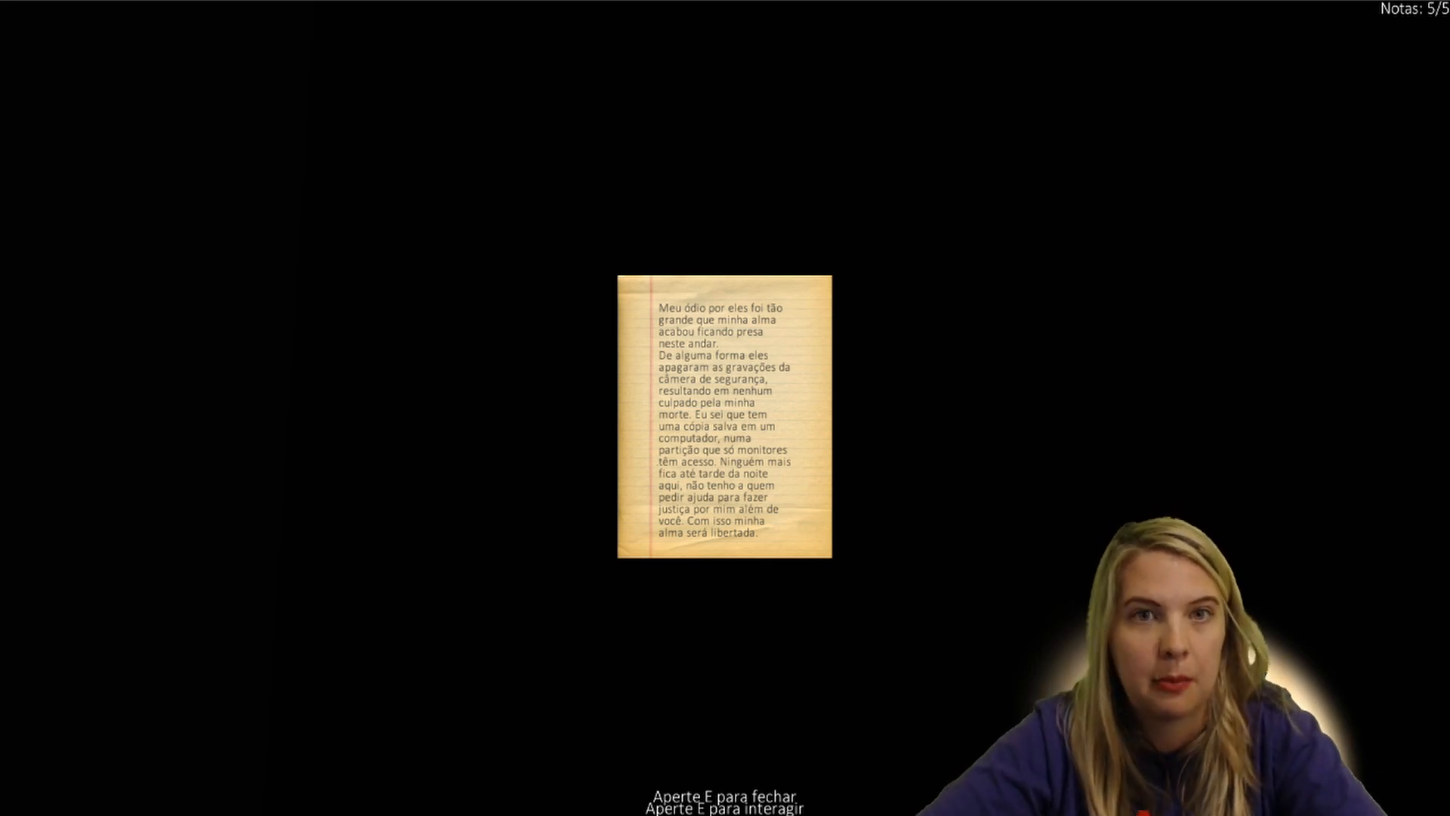
{"action": "key", "text": "e"}
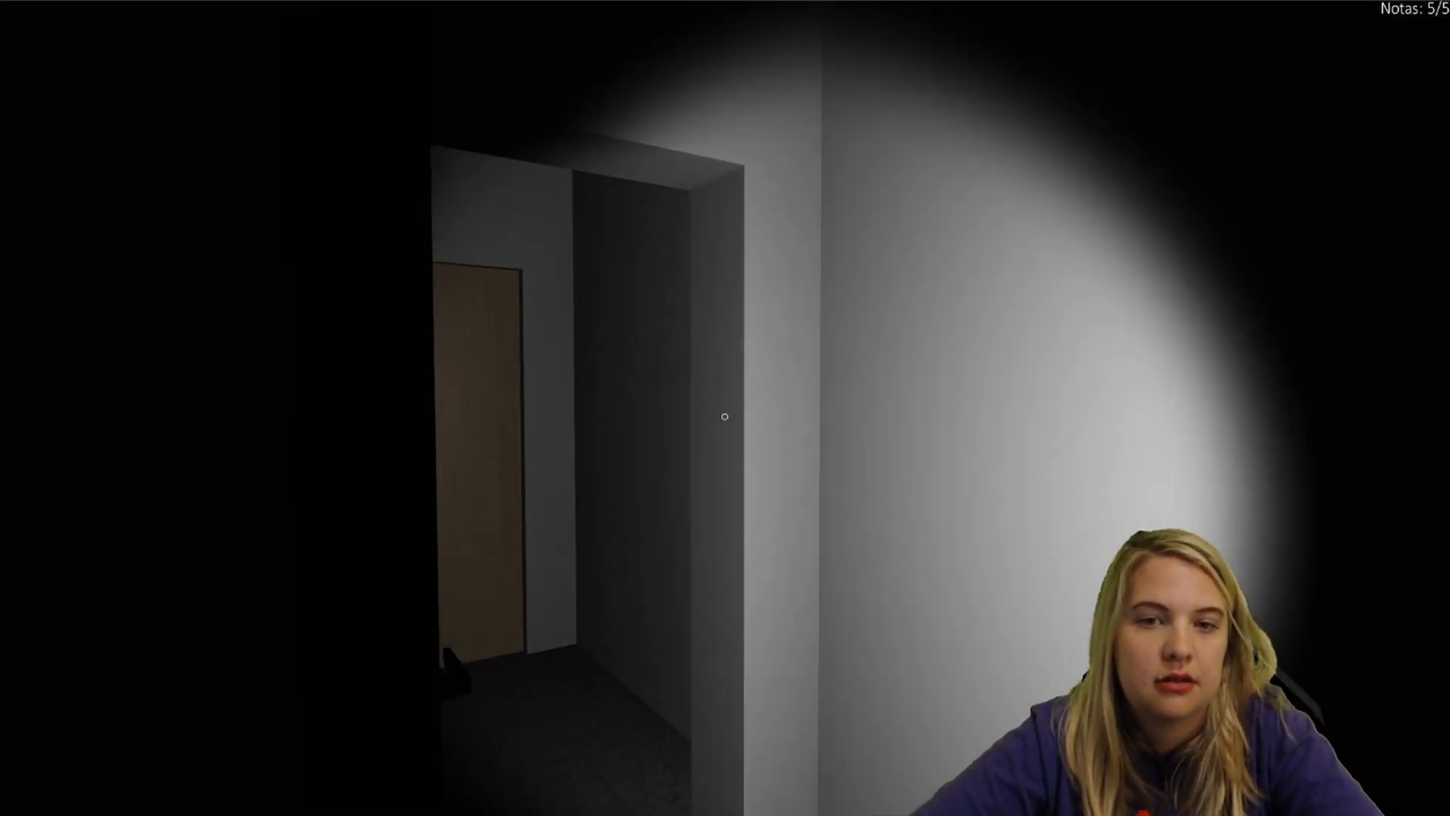